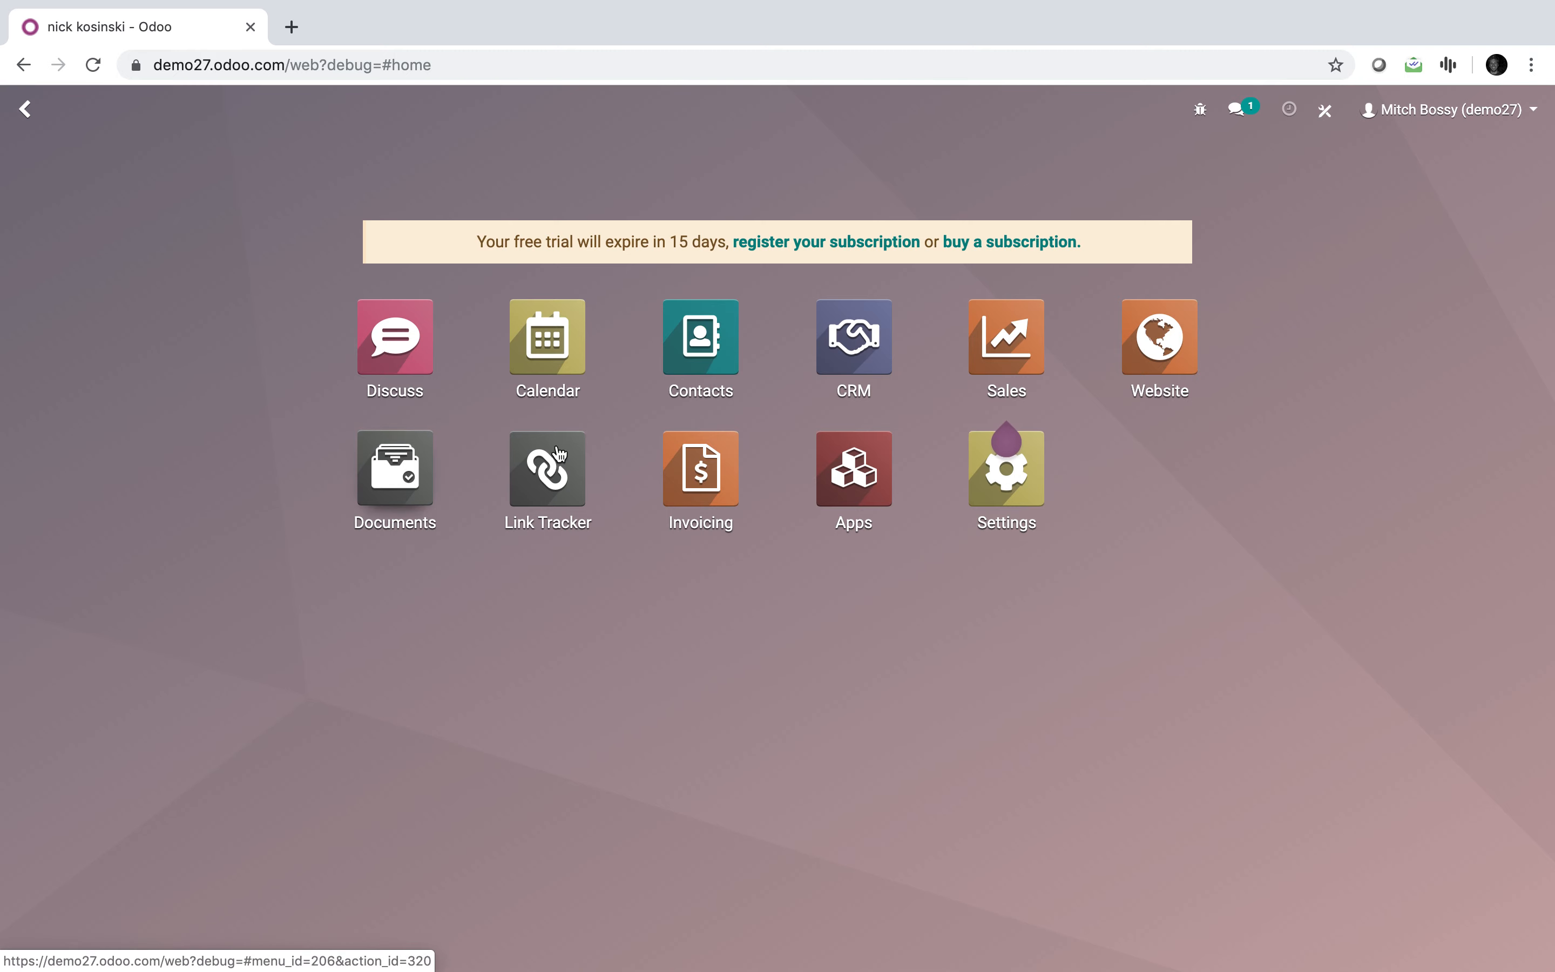
{"action": "left_click", "coordinate": [699, 334]}
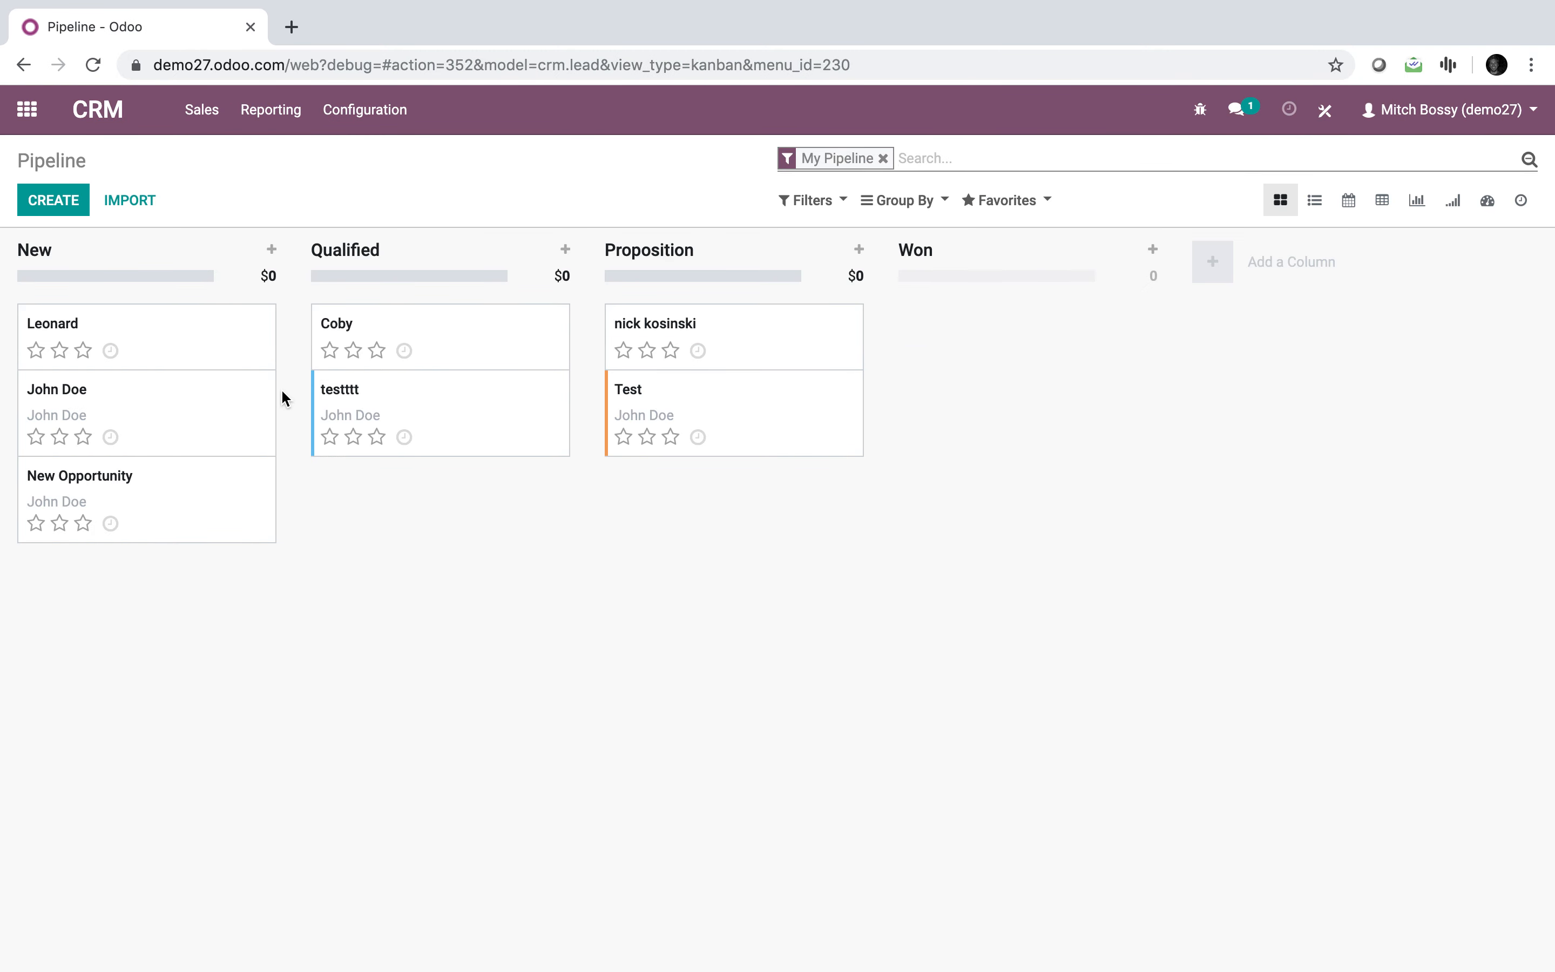
{"action": "left_click", "coordinate": [53, 201]}
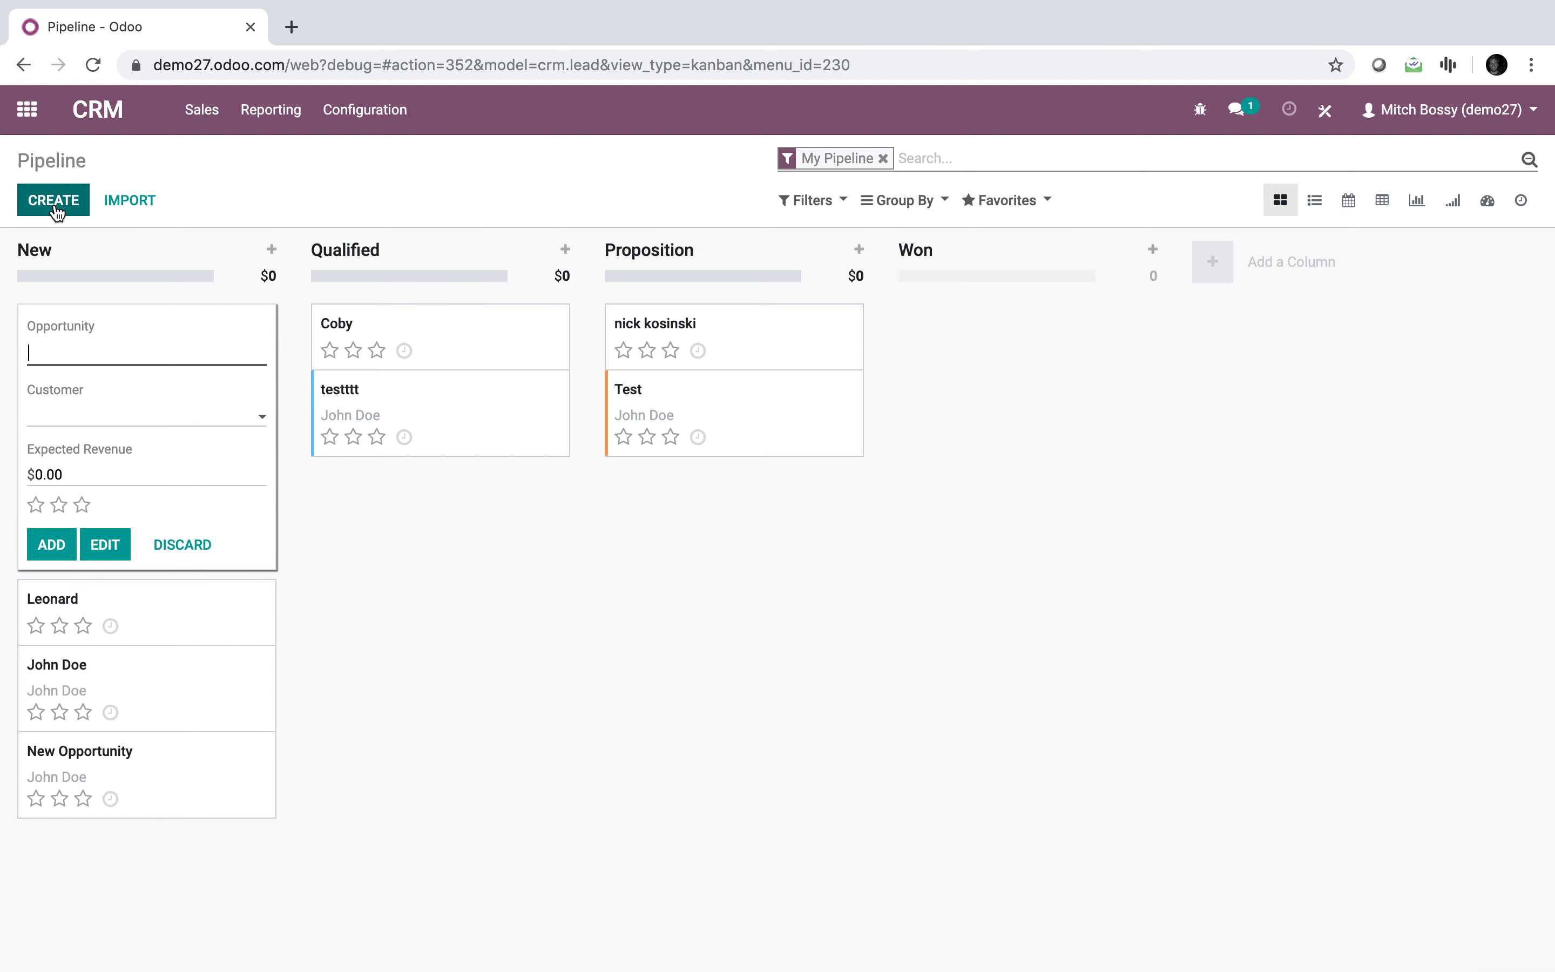
{"action": "type", "text": "Nick Kosinsk"}
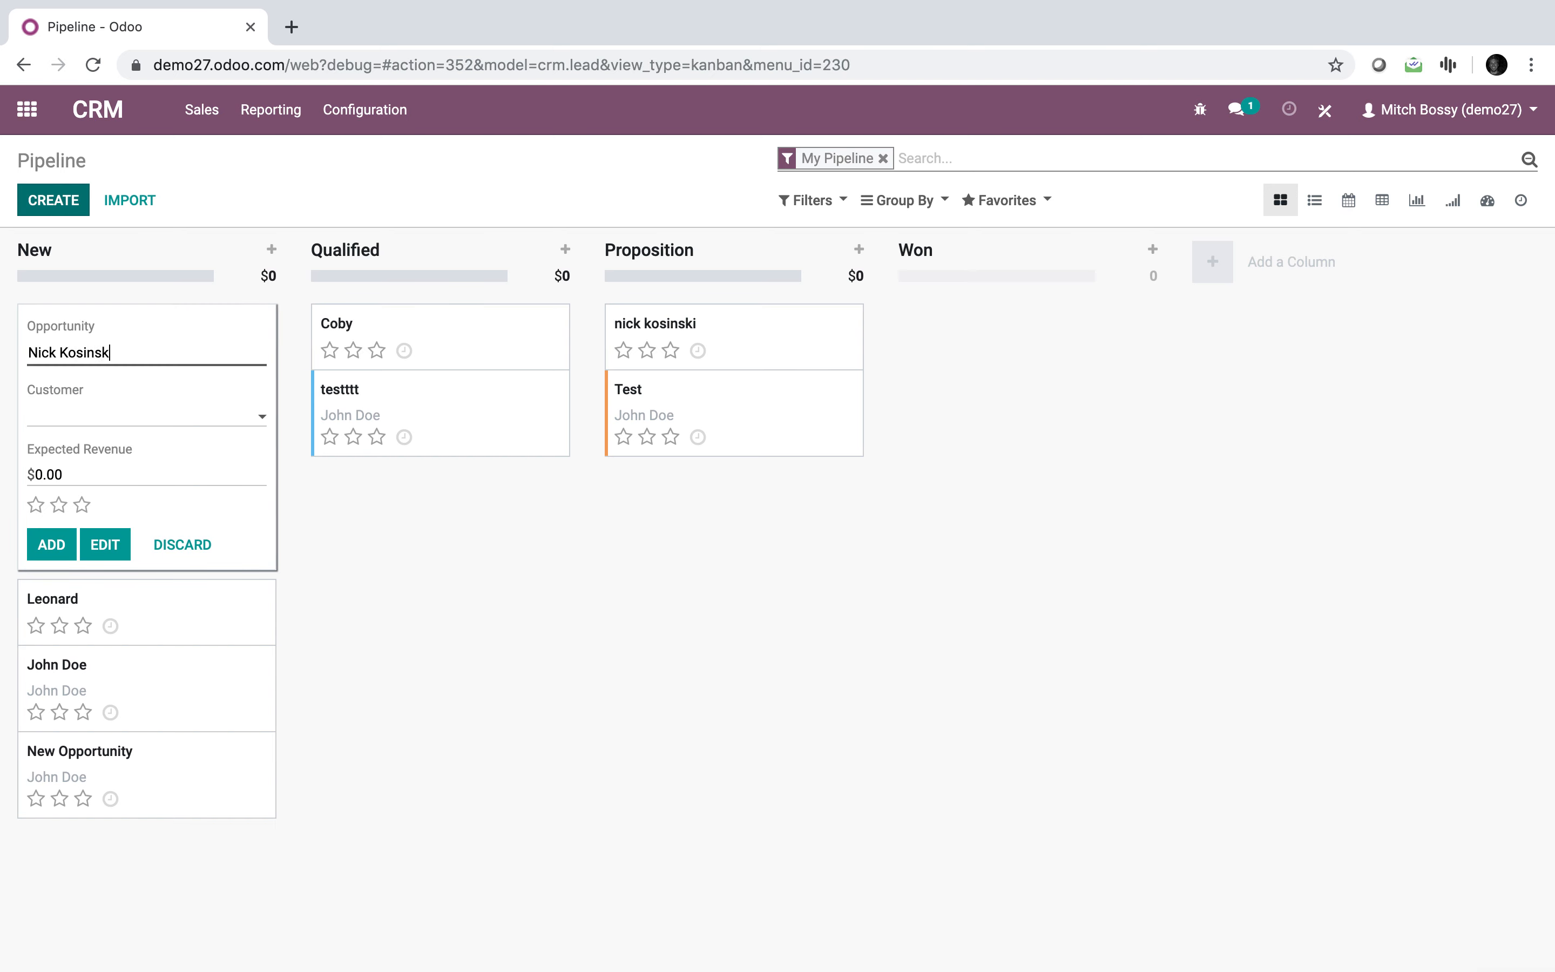
{"action": "left_click", "coordinate": [51, 543]}
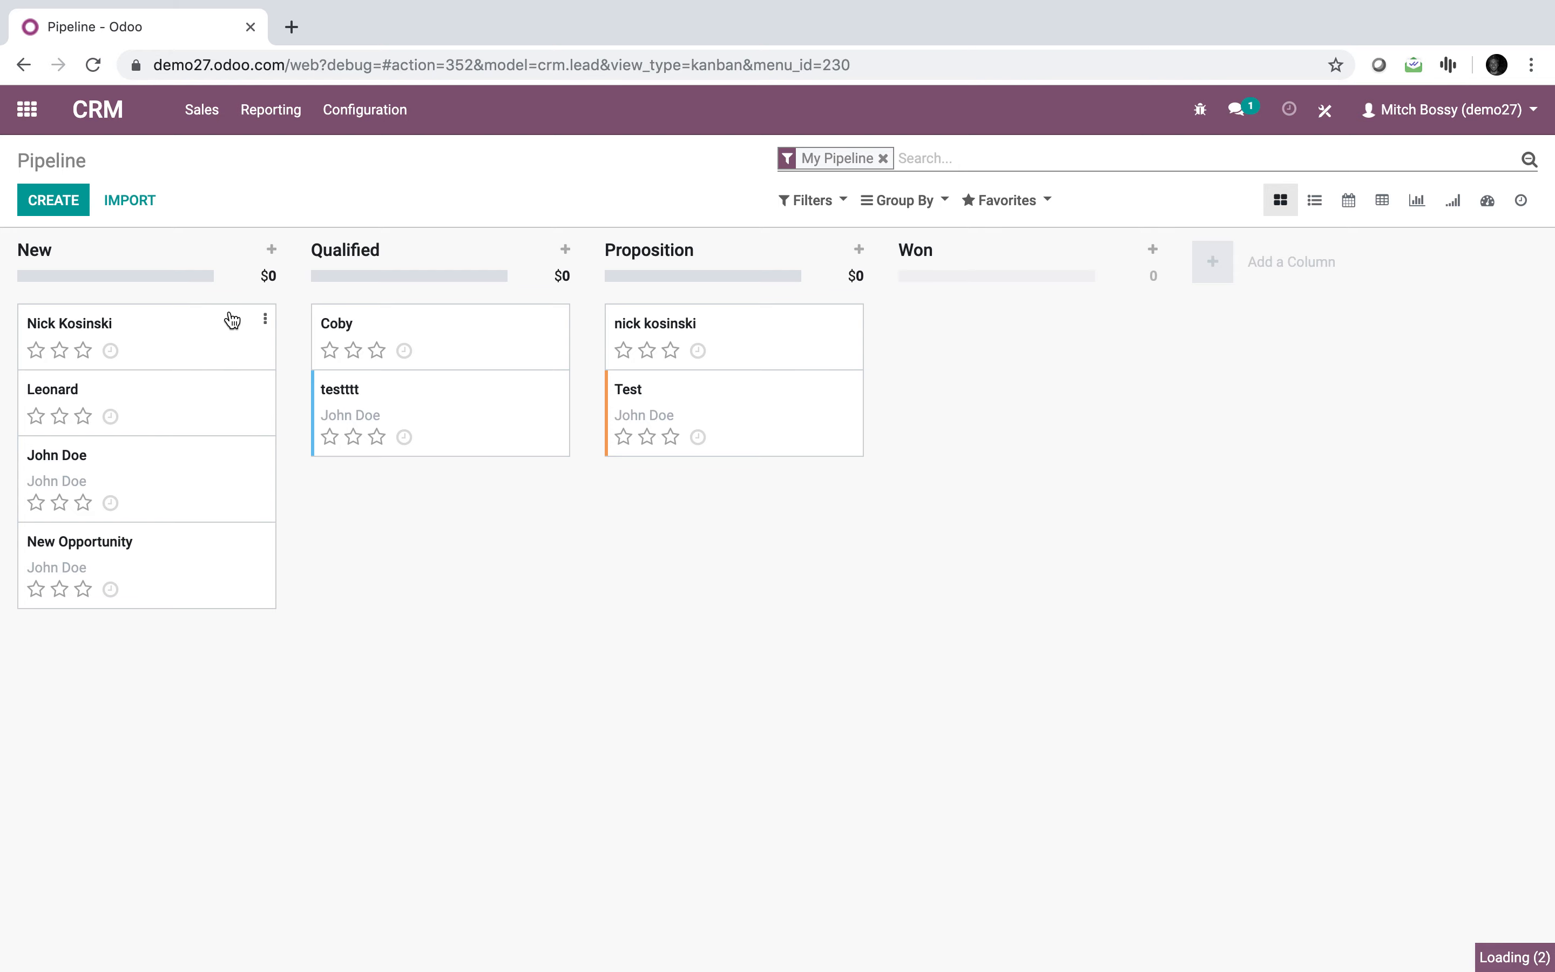
Assign Product X on the opportunity's Product View so its document share link auto-fills
{"action": "left_click", "coordinate": [69, 323]}
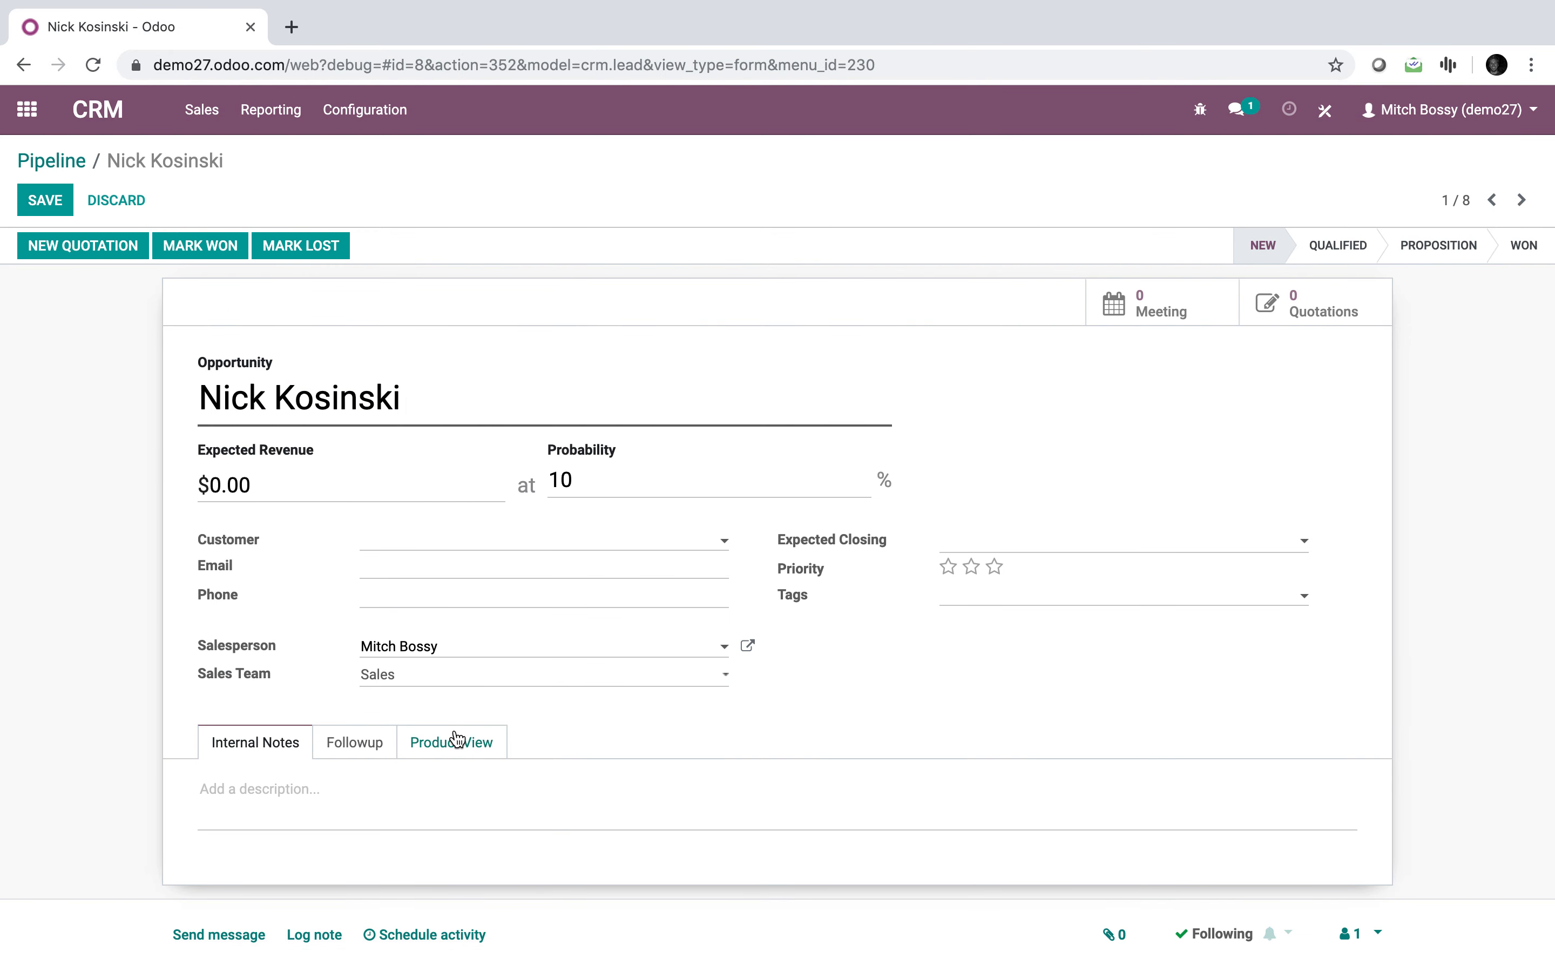
{"action": "left_click", "coordinate": [450, 742]}
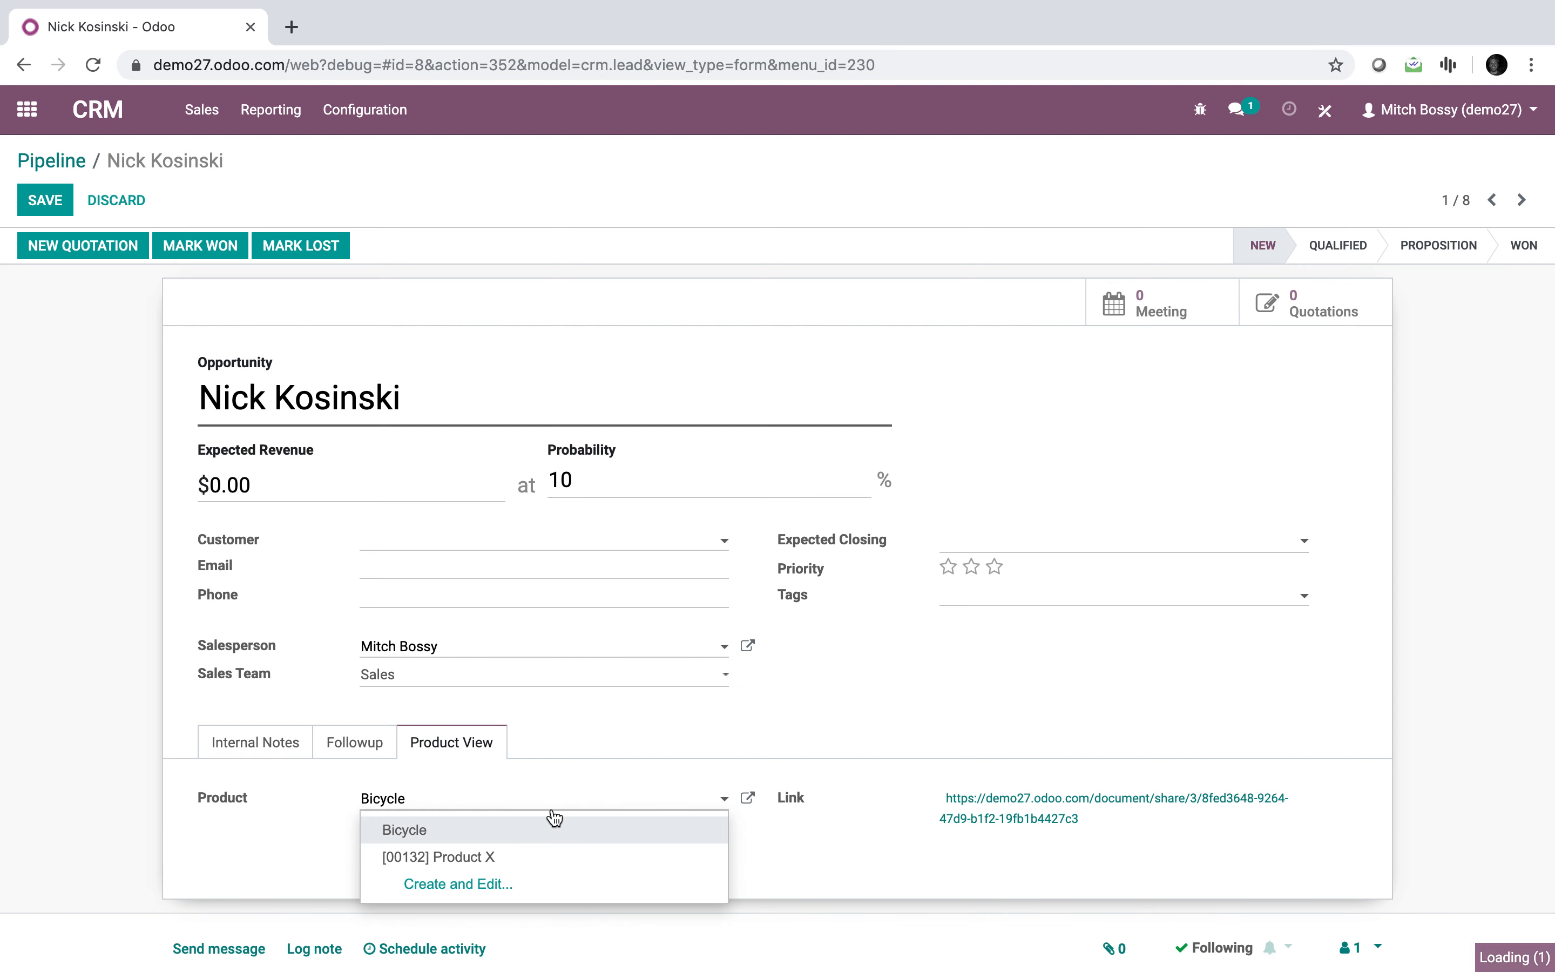
{"action": "left_click", "coordinate": [438, 856]}
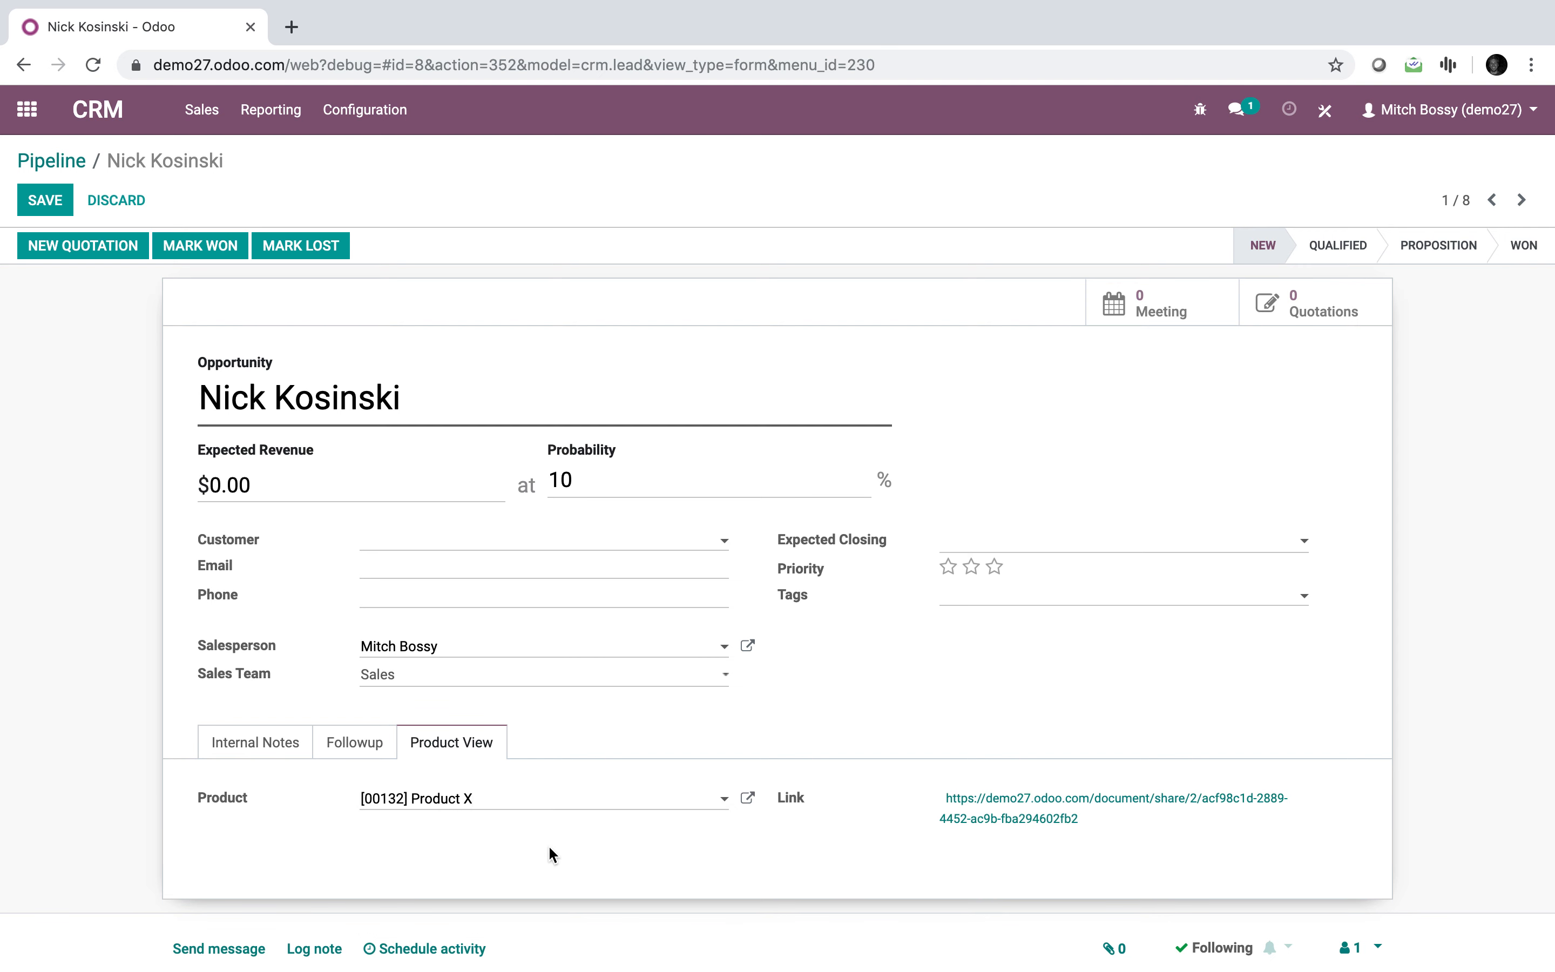
{"action": "left_click", "coordinate": [543, 797]}
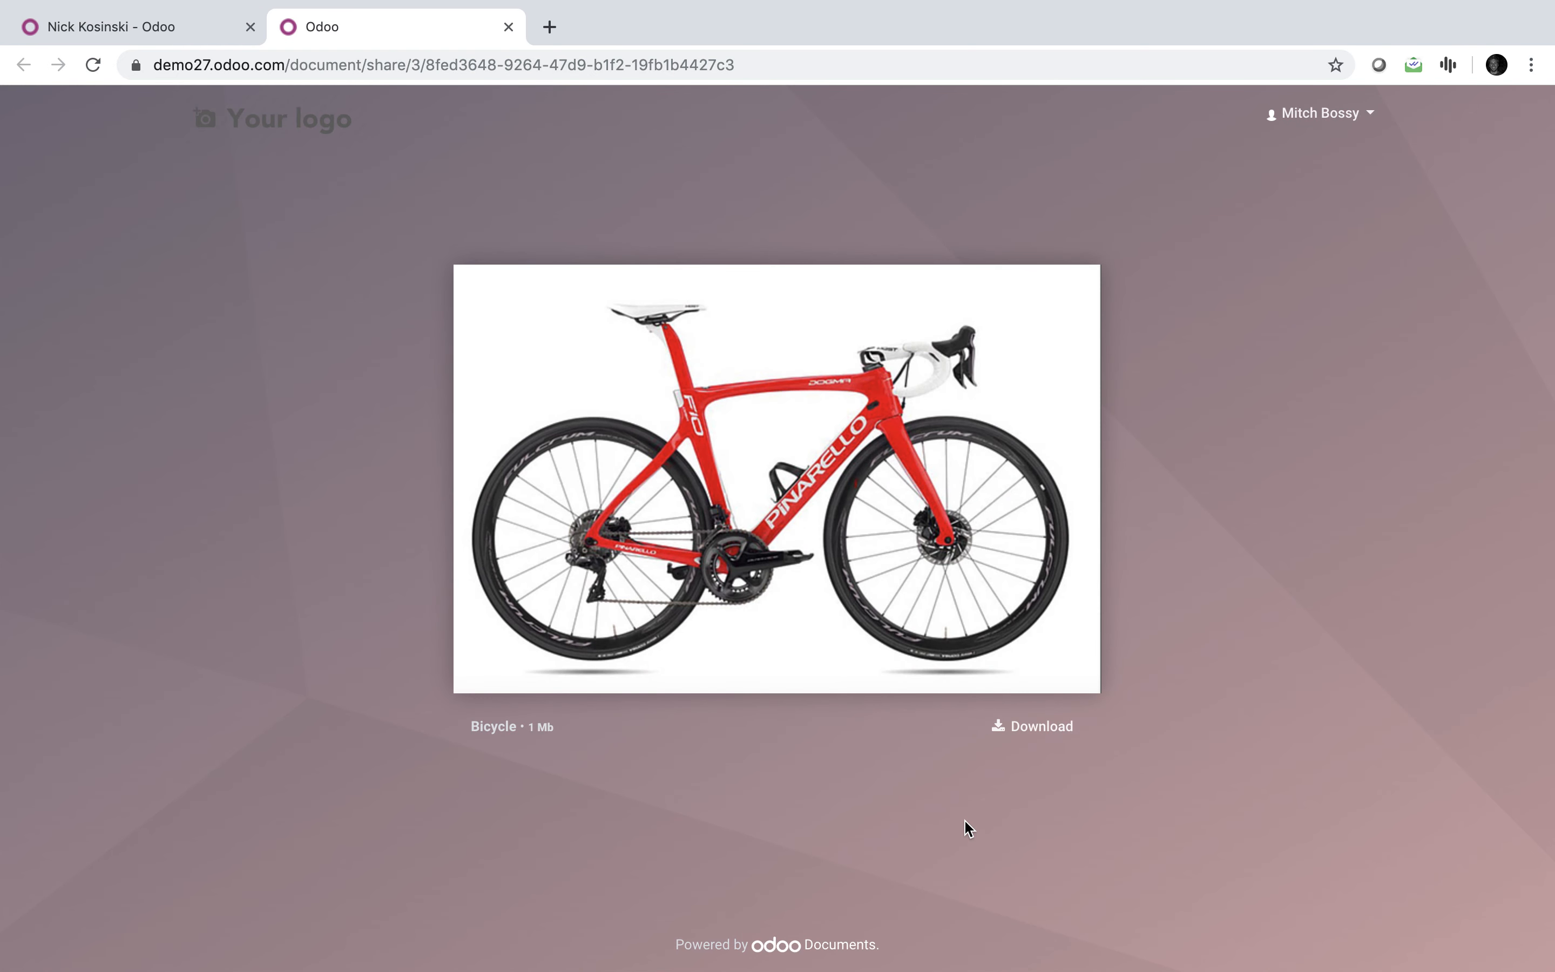
{"action": "mouse_move", "coordinate": [674, 331]}
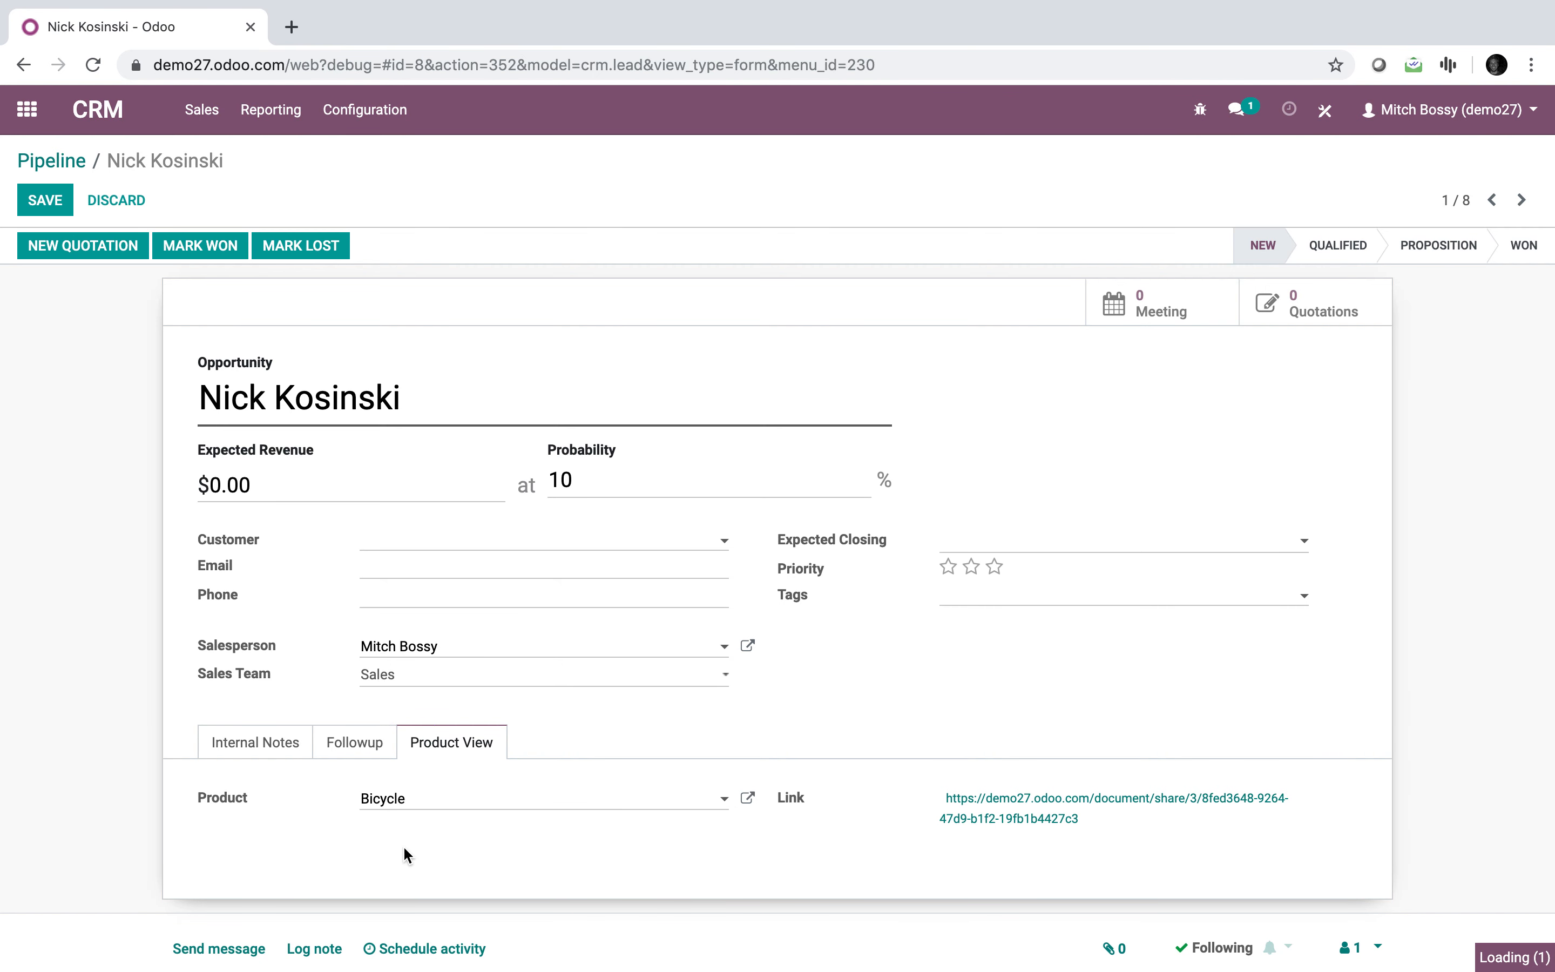
Set the opportunity's product to Bicycle, close the preview tab and return to the apps home
{"action": "type", "text": "prod"}
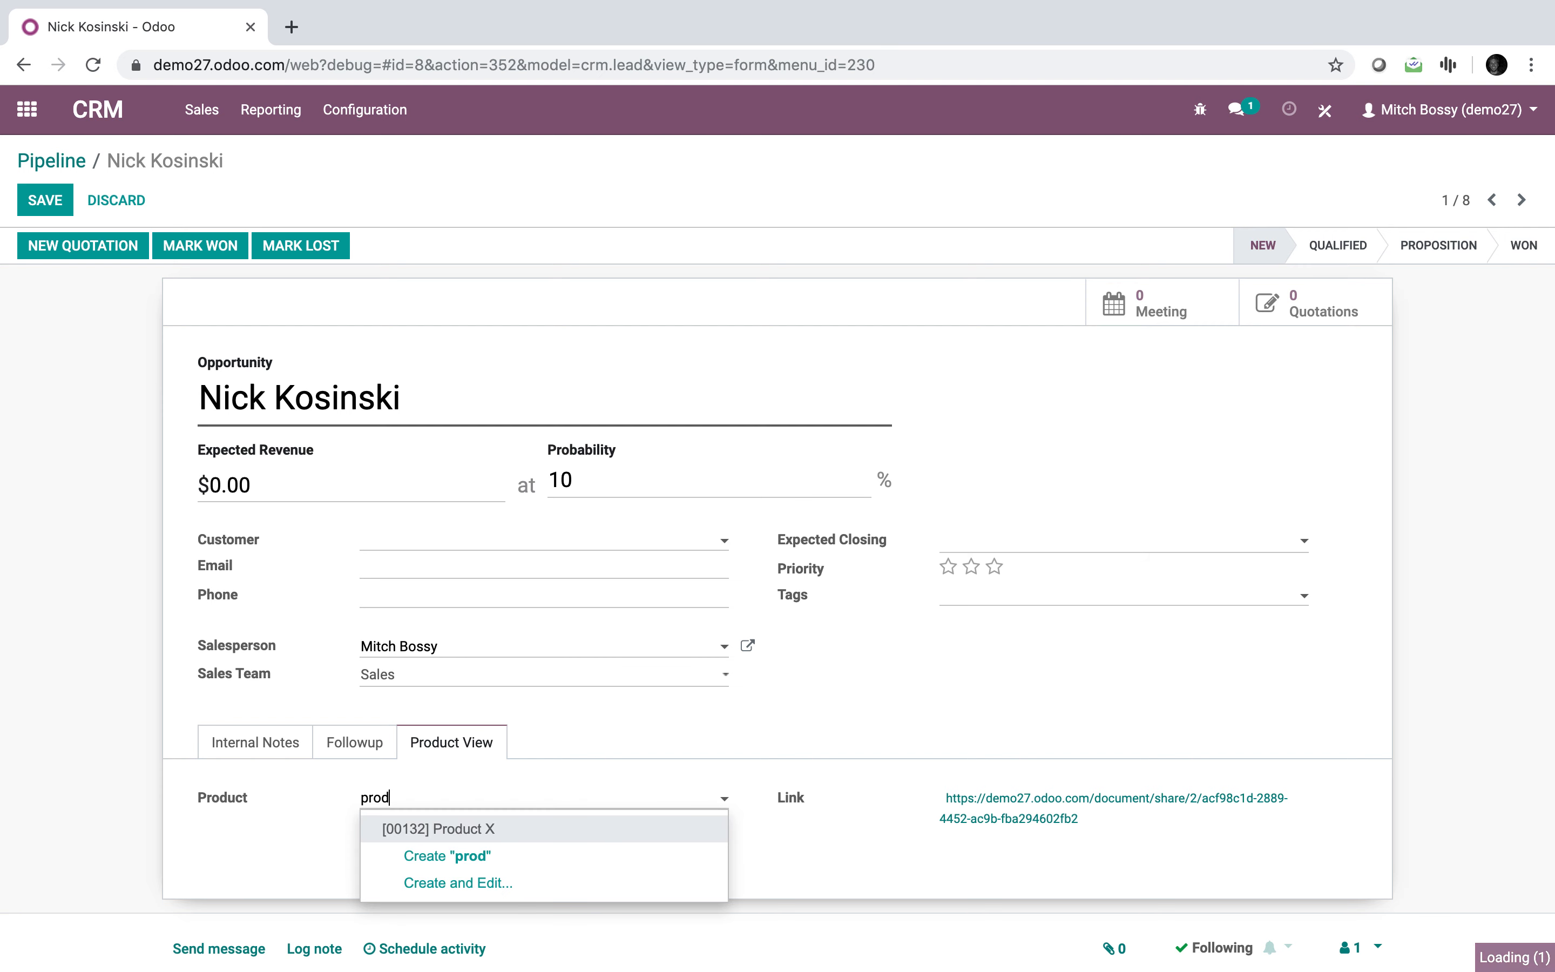
{"action": "type", "text": "bid"}
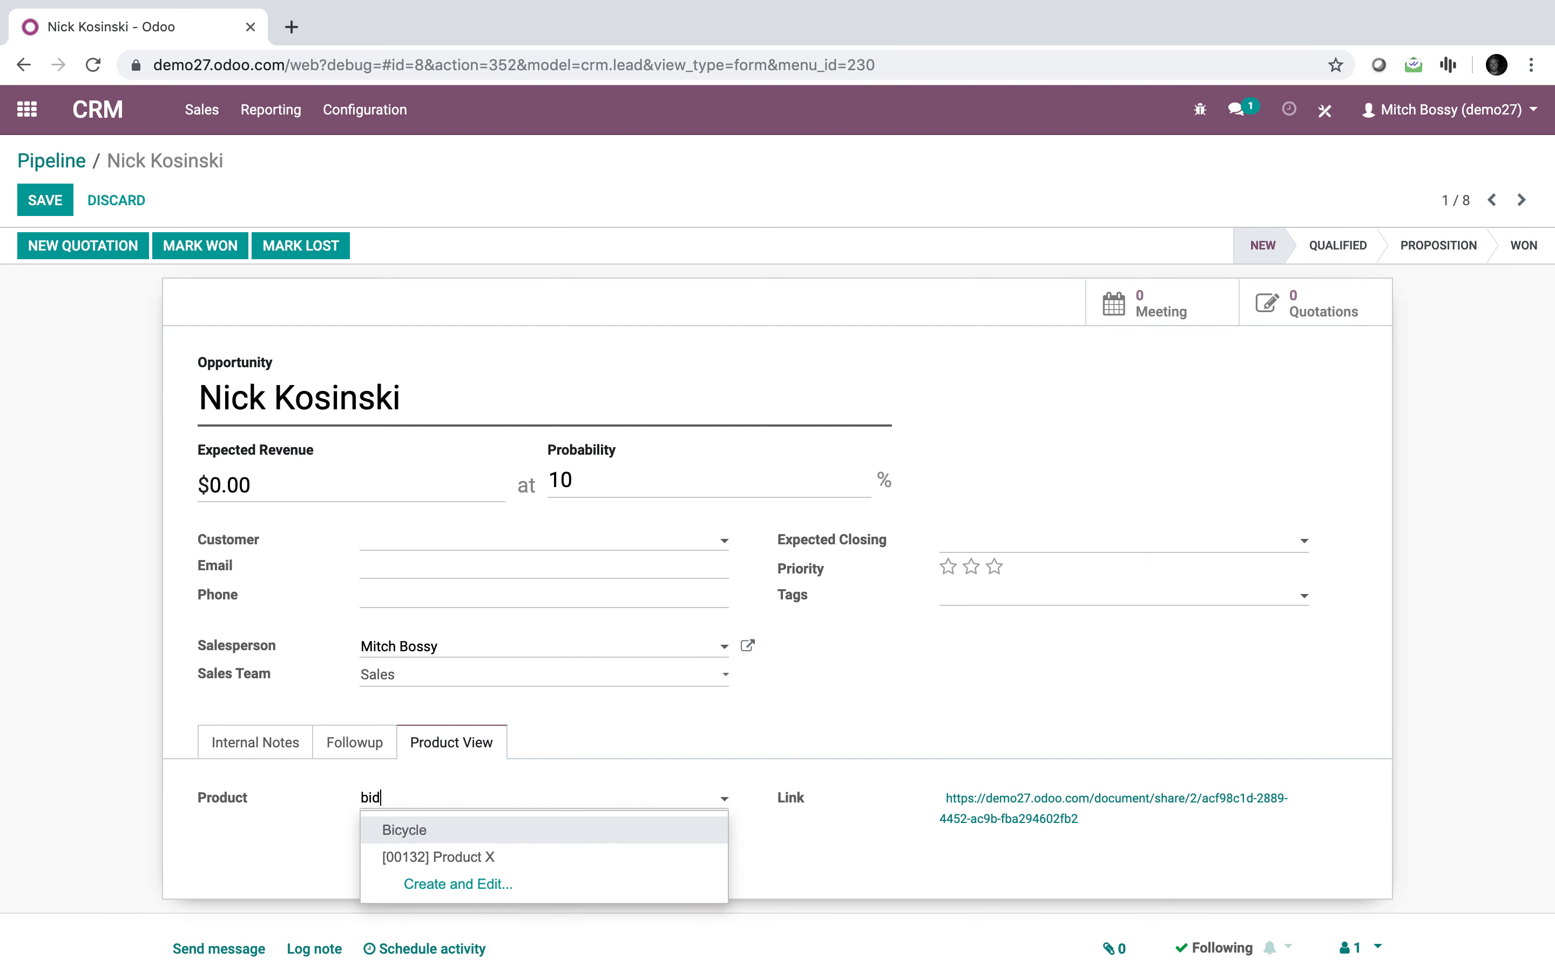
{"action": "left_click", "coordinate": [403, 830]}
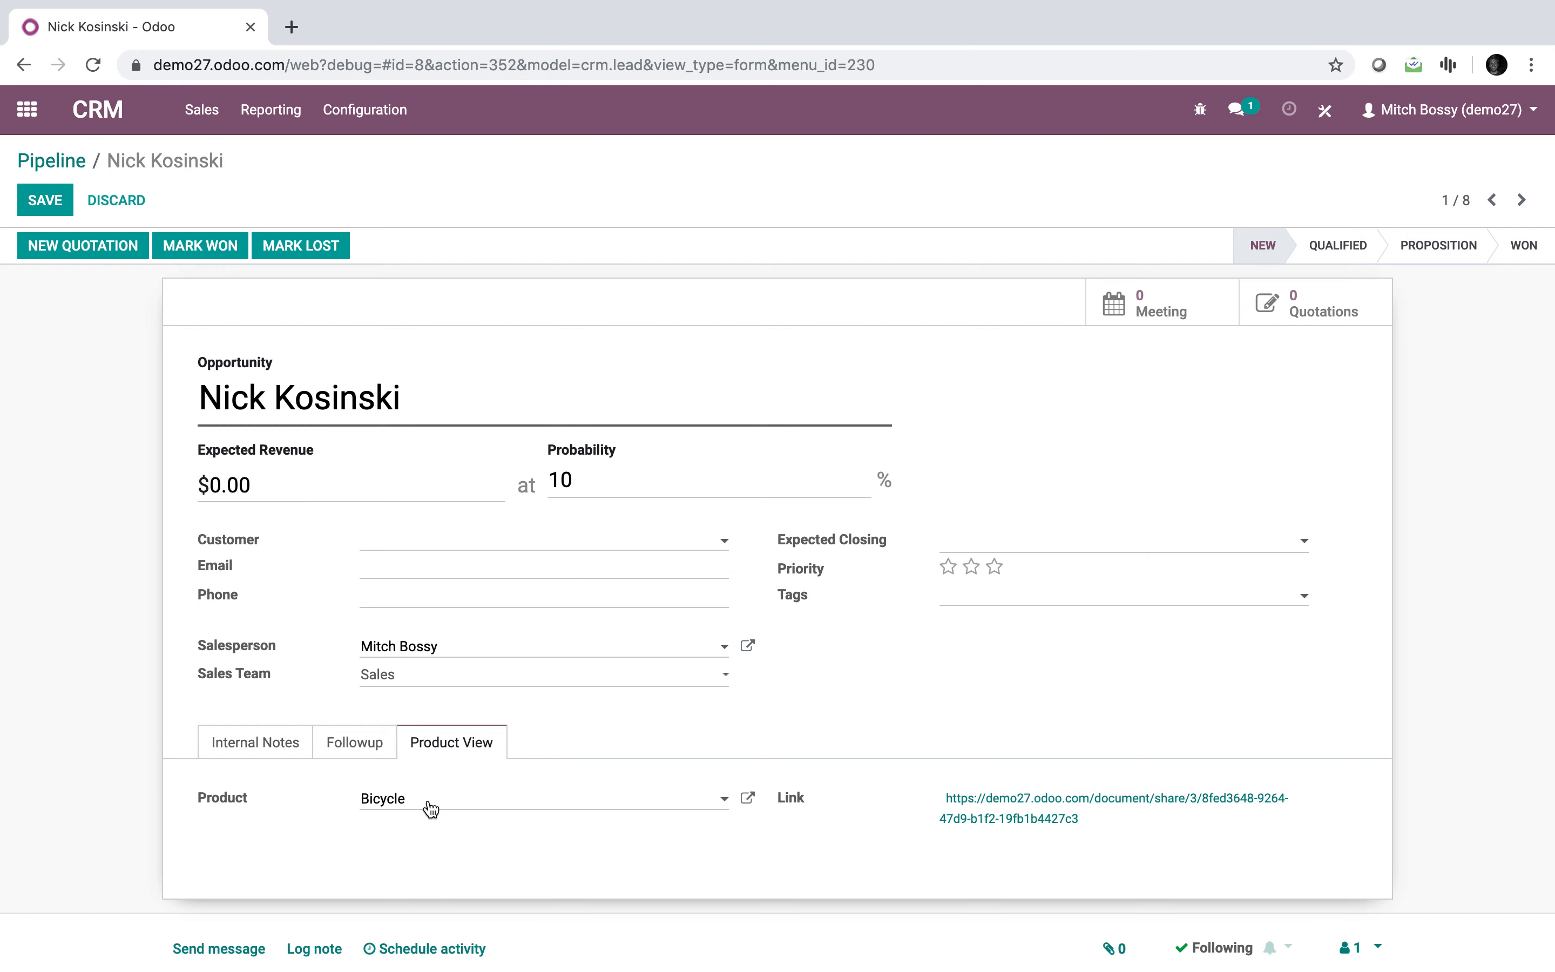
{"action": "mouse_move", "coordinate": [1002, 864]}
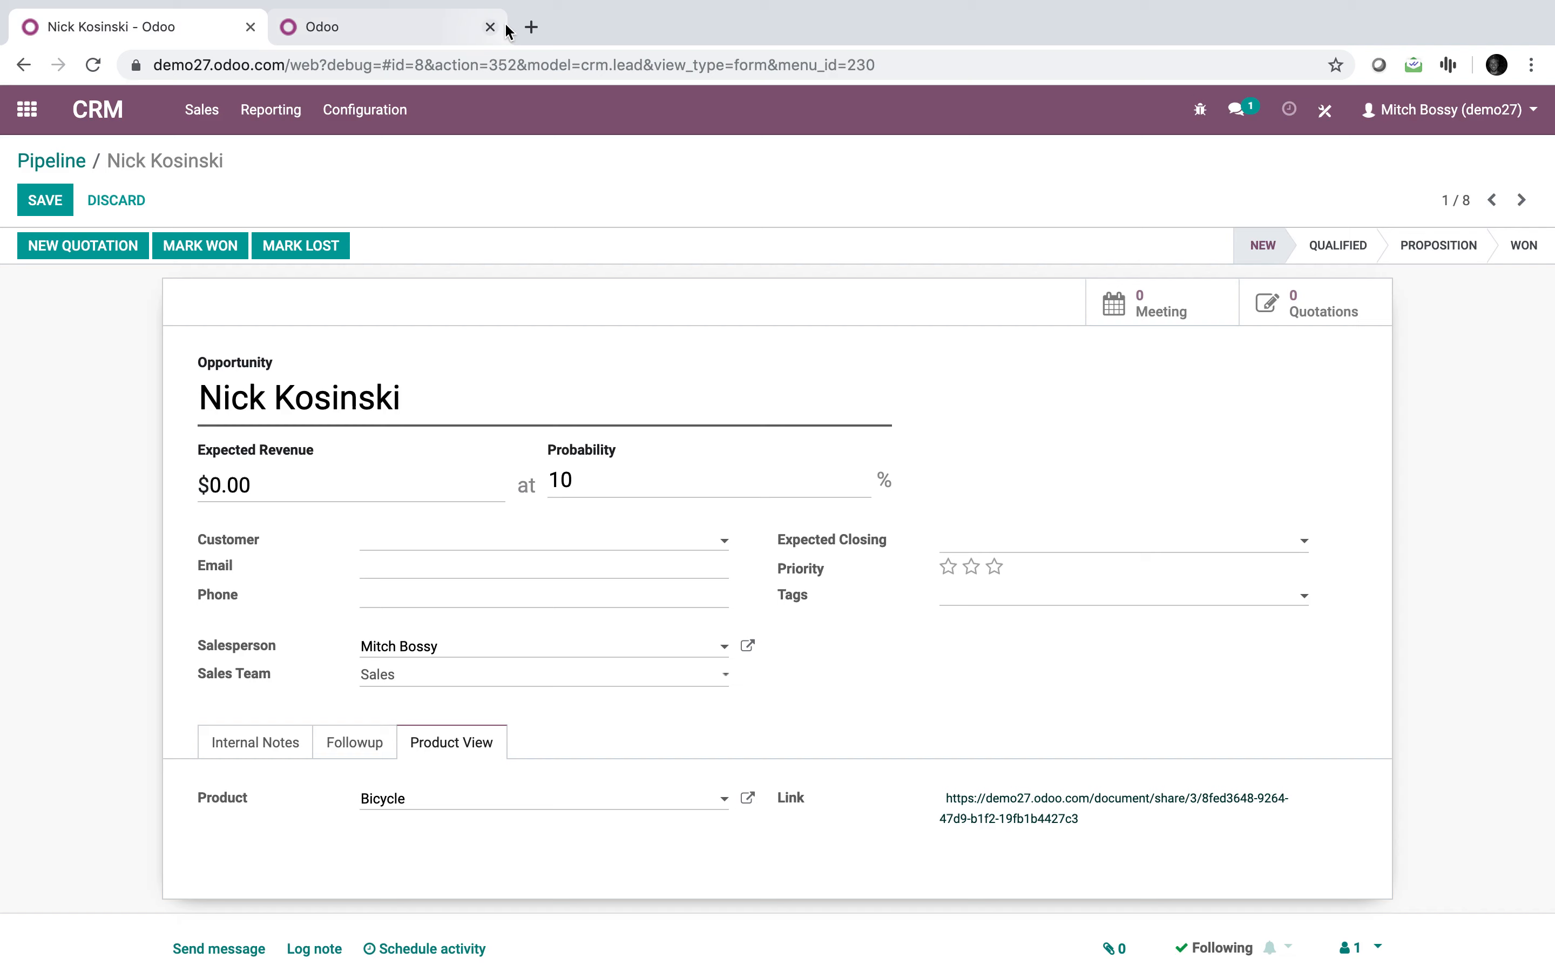
{"action": "left_click", "coordinate": [488, 27]}
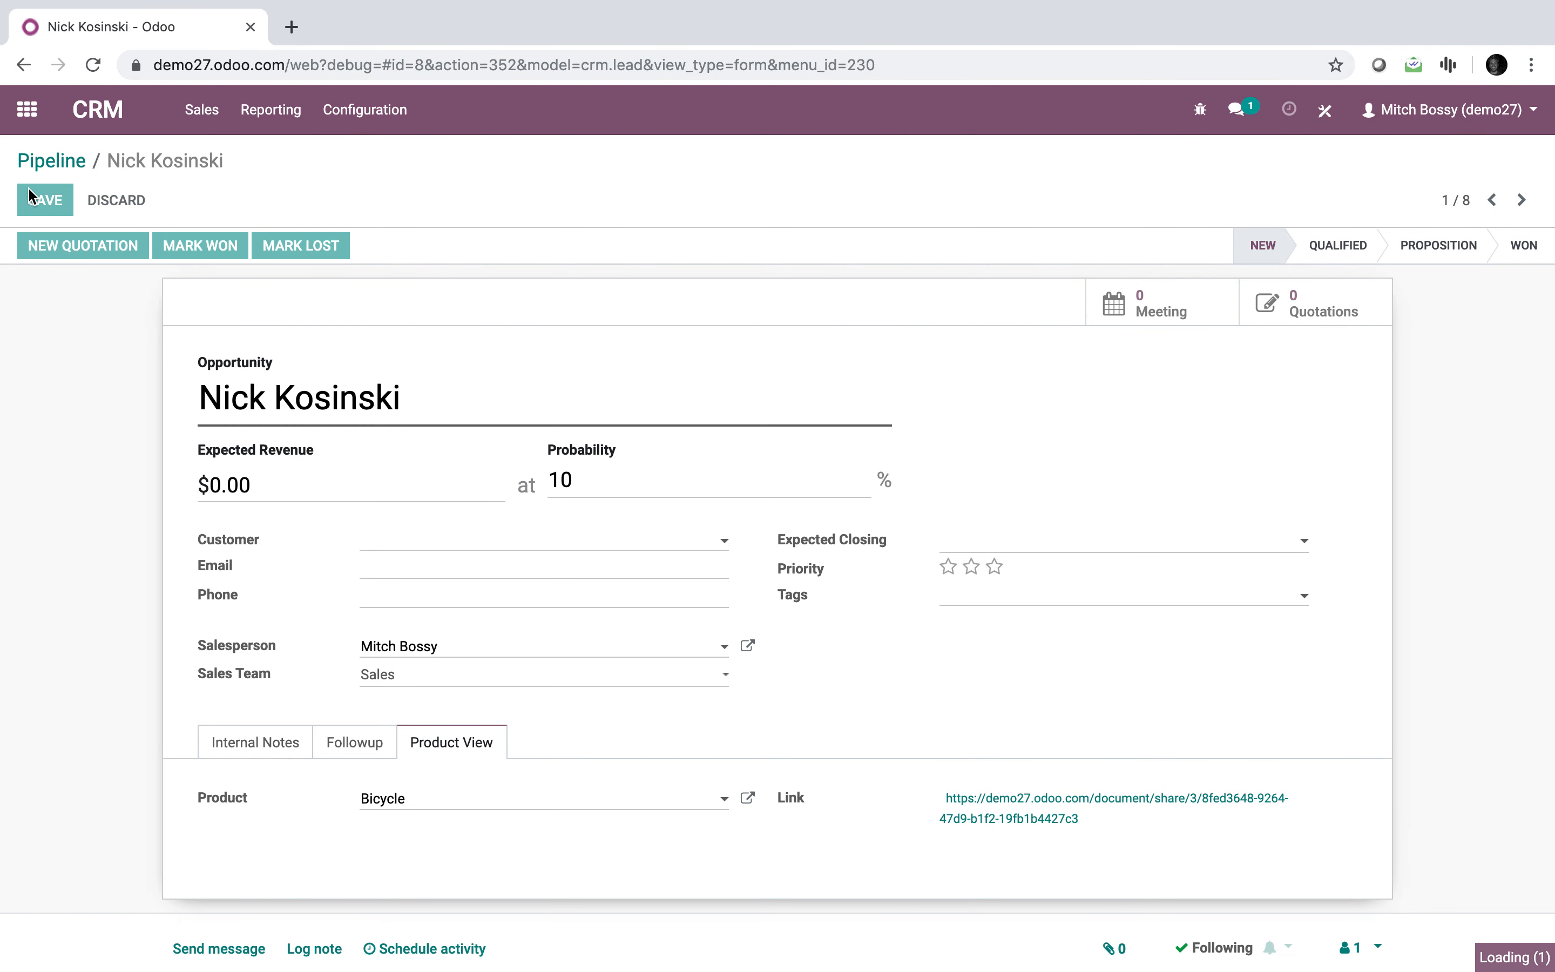
{"action": "left_click", "coordinate": [27, 109]}
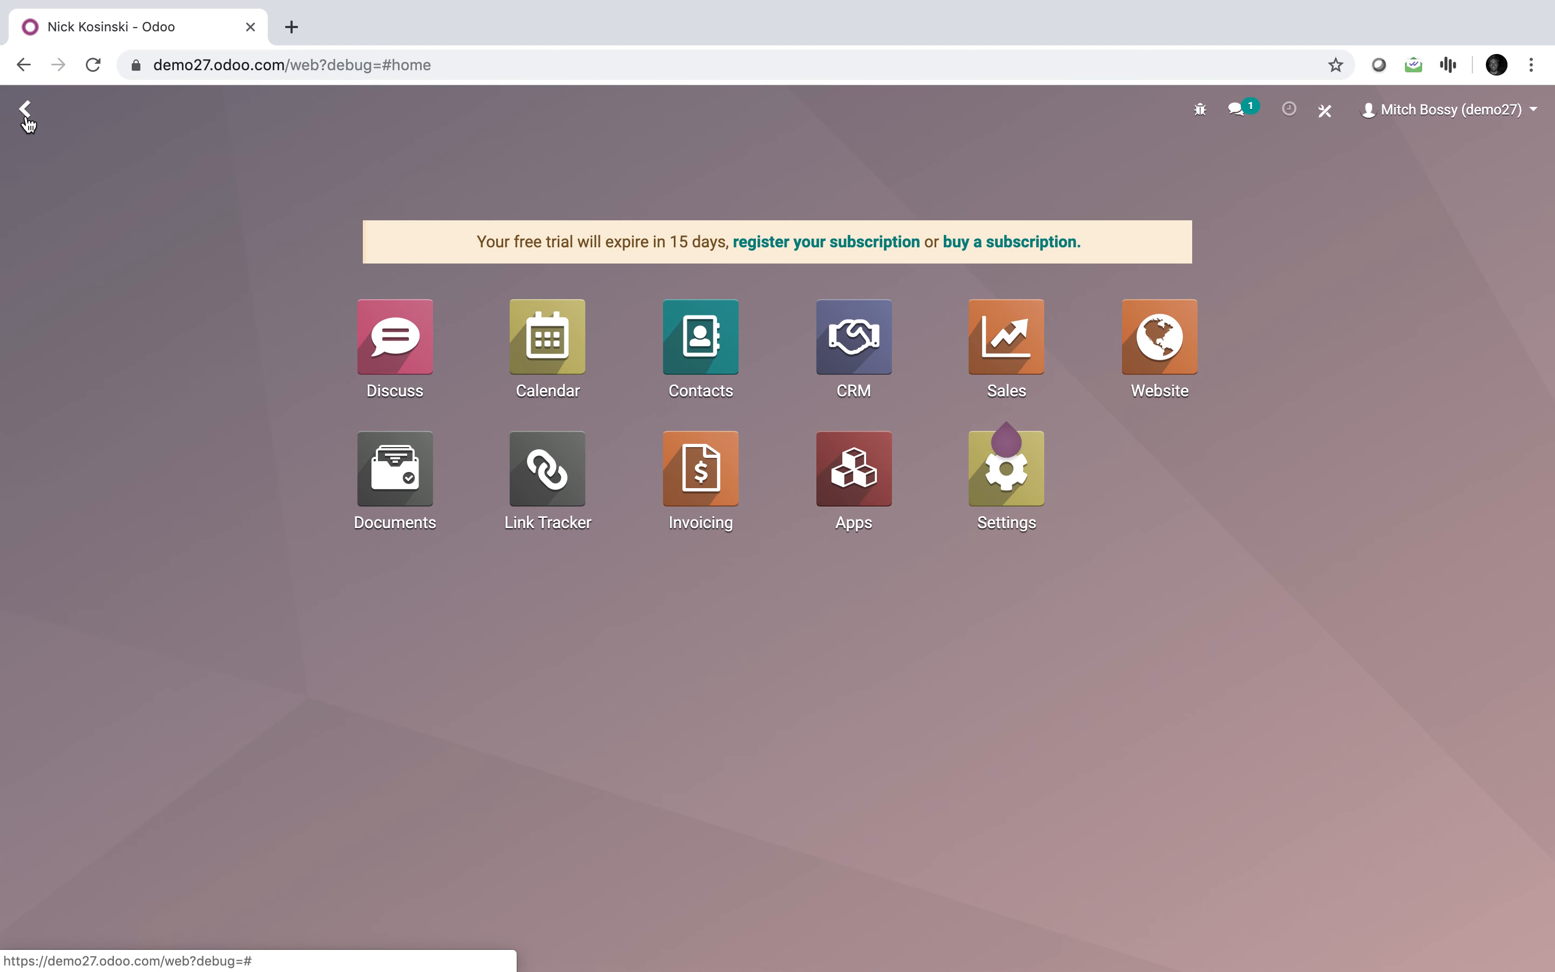